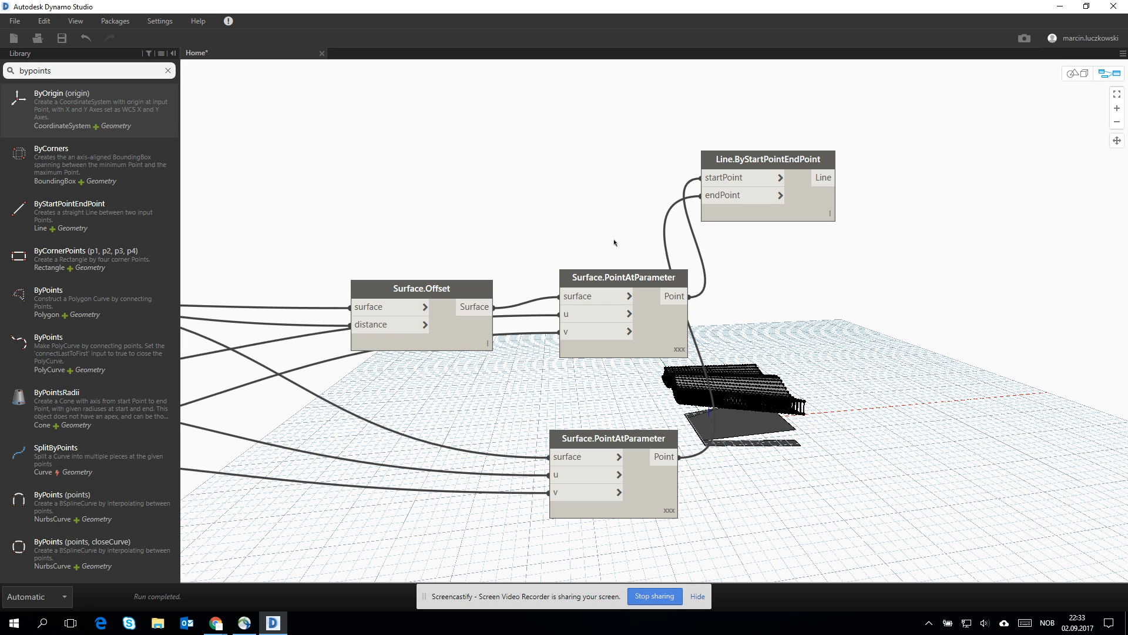
mouse_move(744, 399)
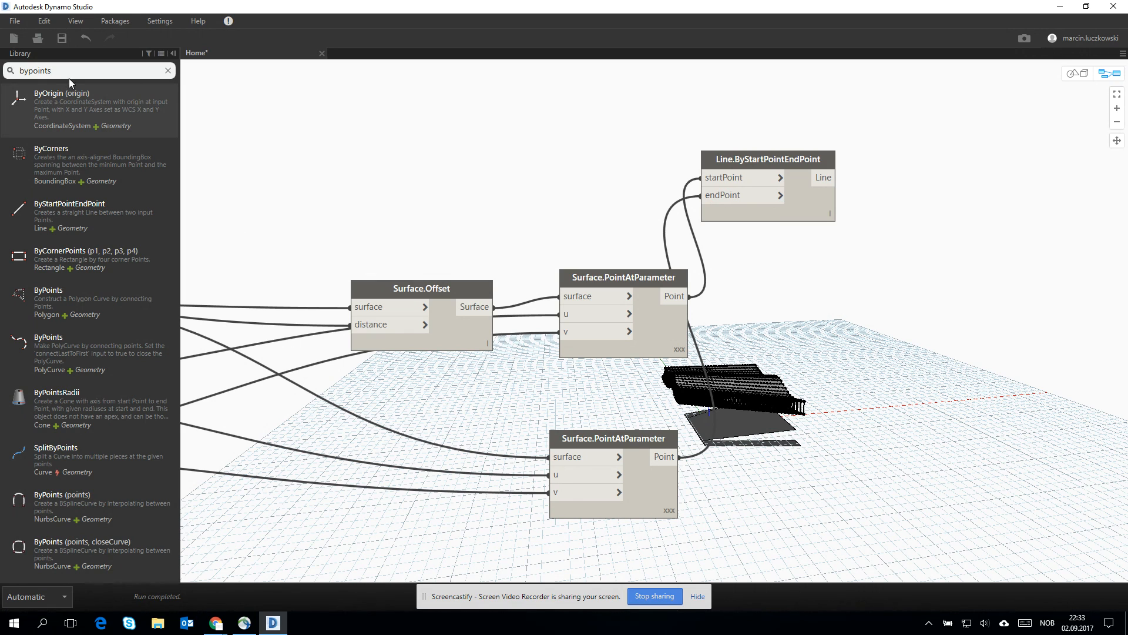
mouse_move(84, 501)
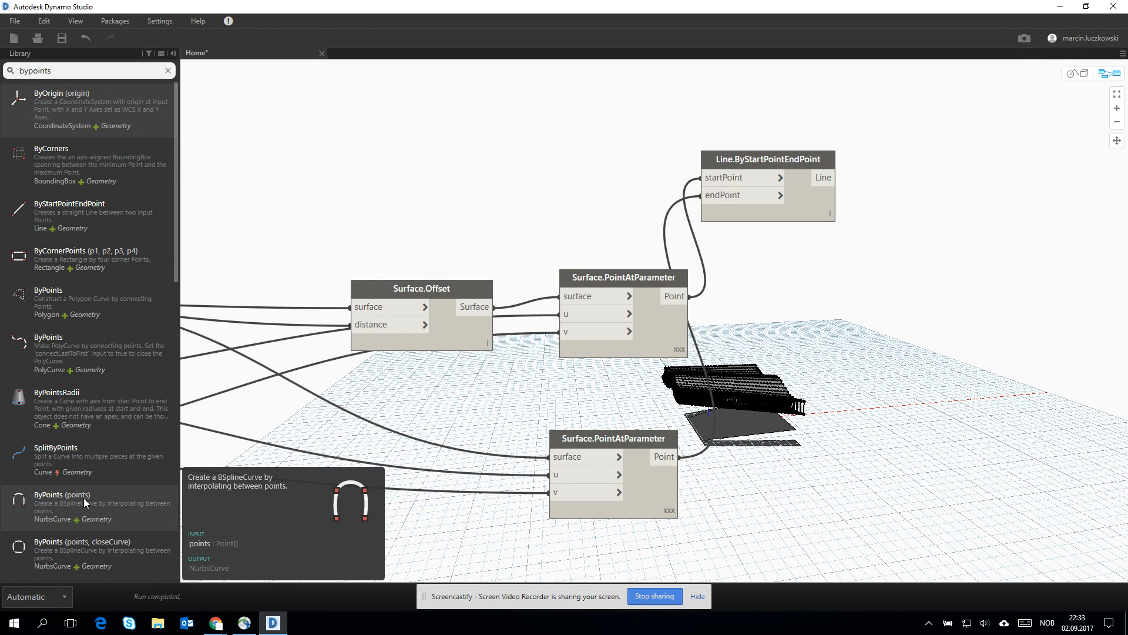
mouse_move(60, 352)
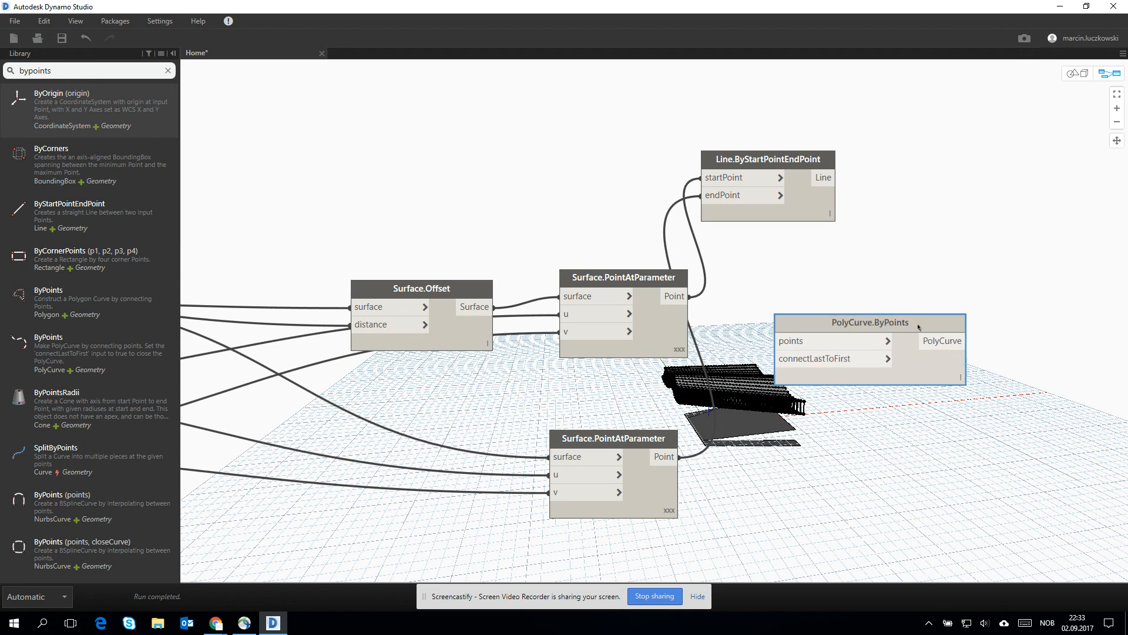
Wire the upper grid points into a PolyCurve.ByPoints node and add a List.Transpose node
left_click_drag(869, 321, 879, 297)
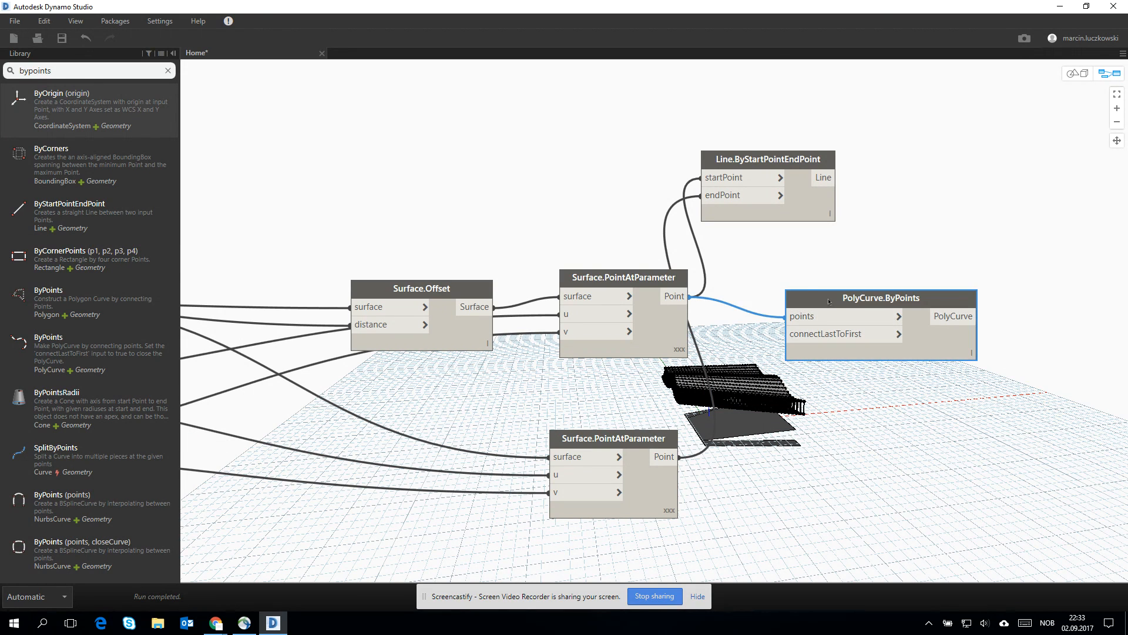
left_click_drag(880, 298, 938, 266)
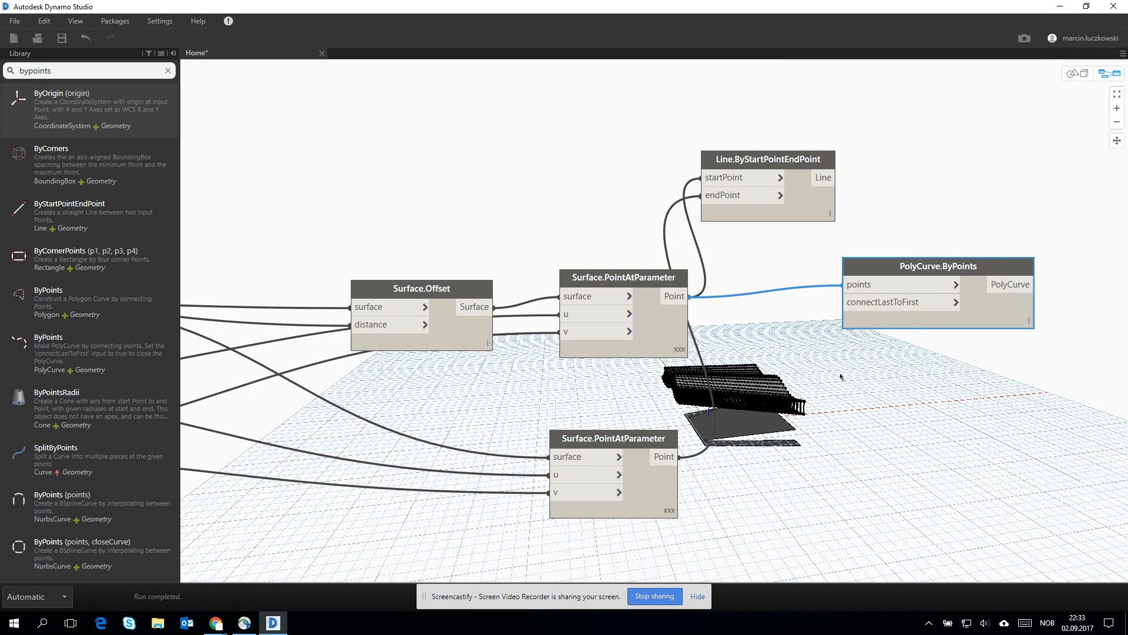
right_click(670, 376)
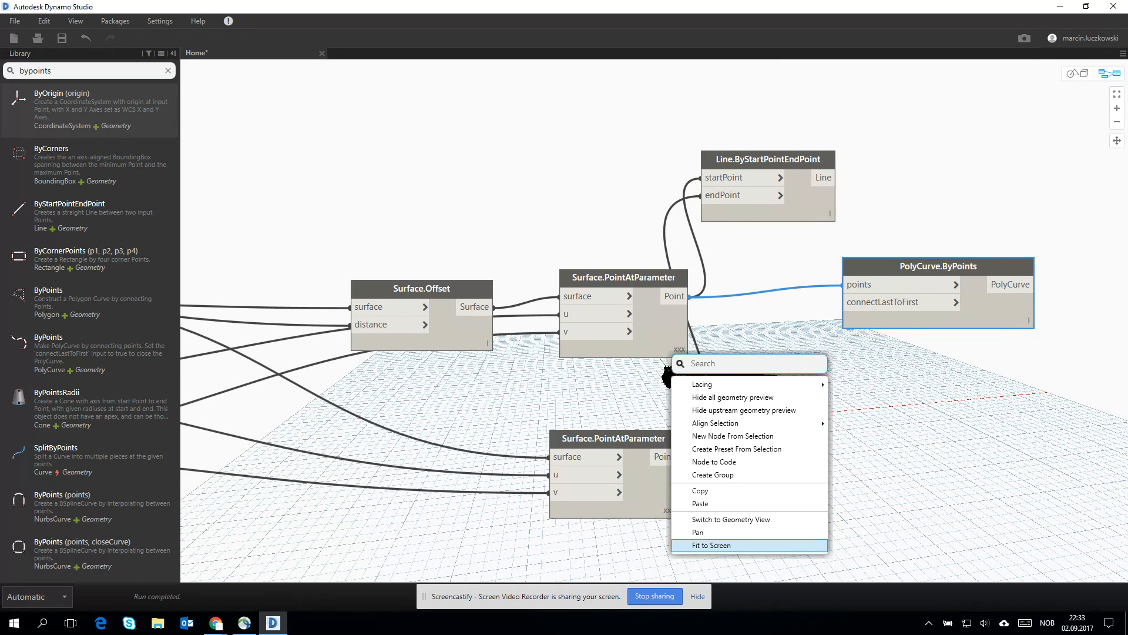
type("transpose")
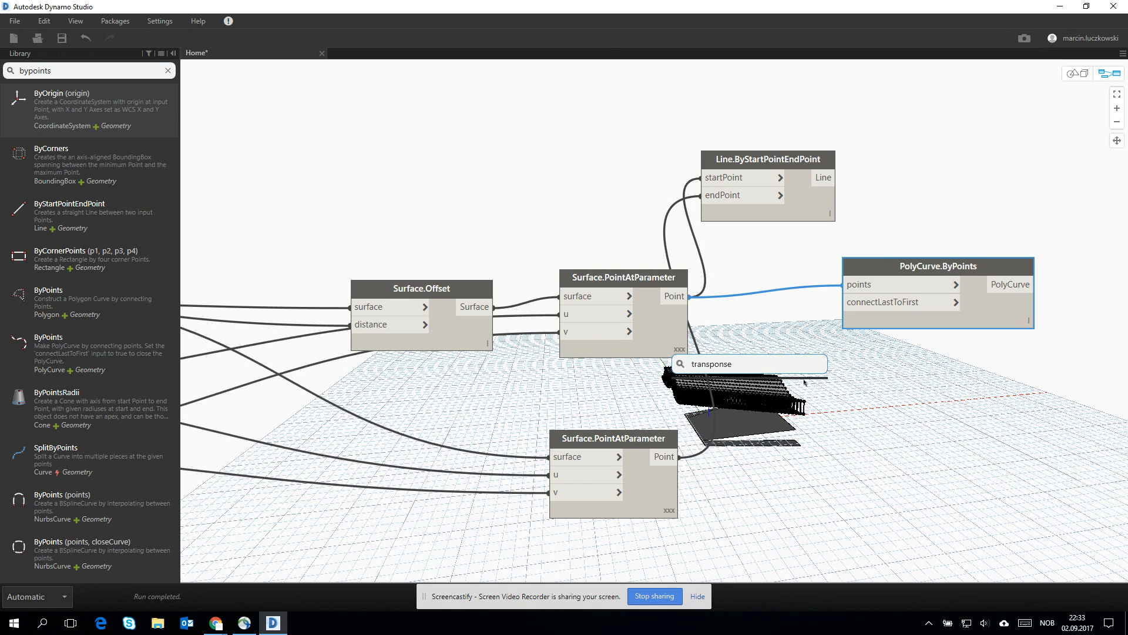
left_click(748, 363)
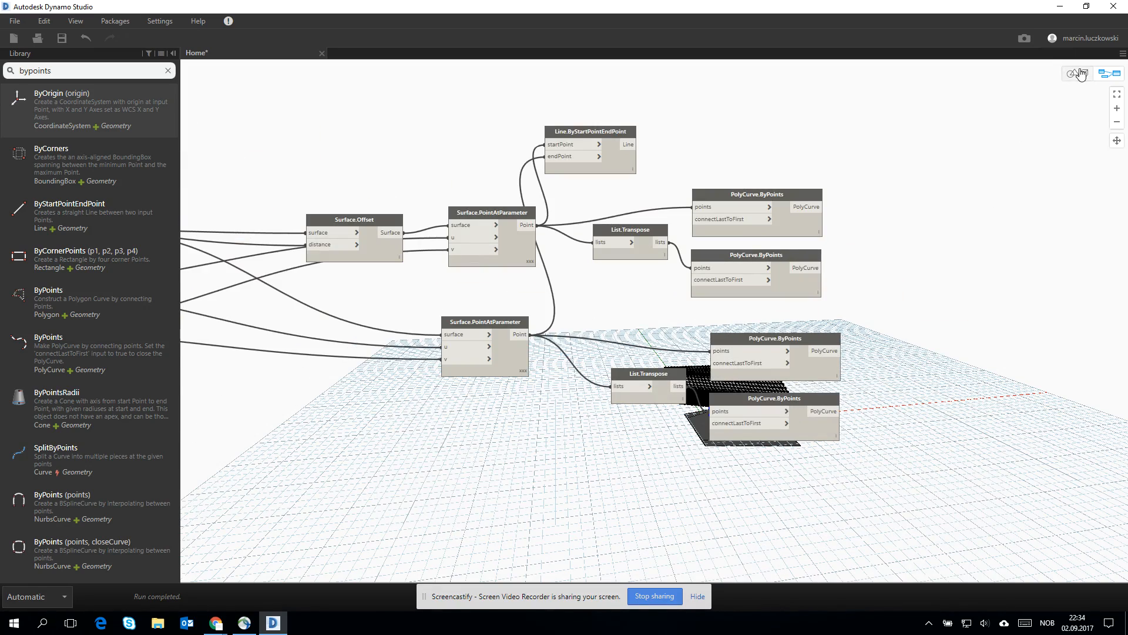
left_click(1071, 73)
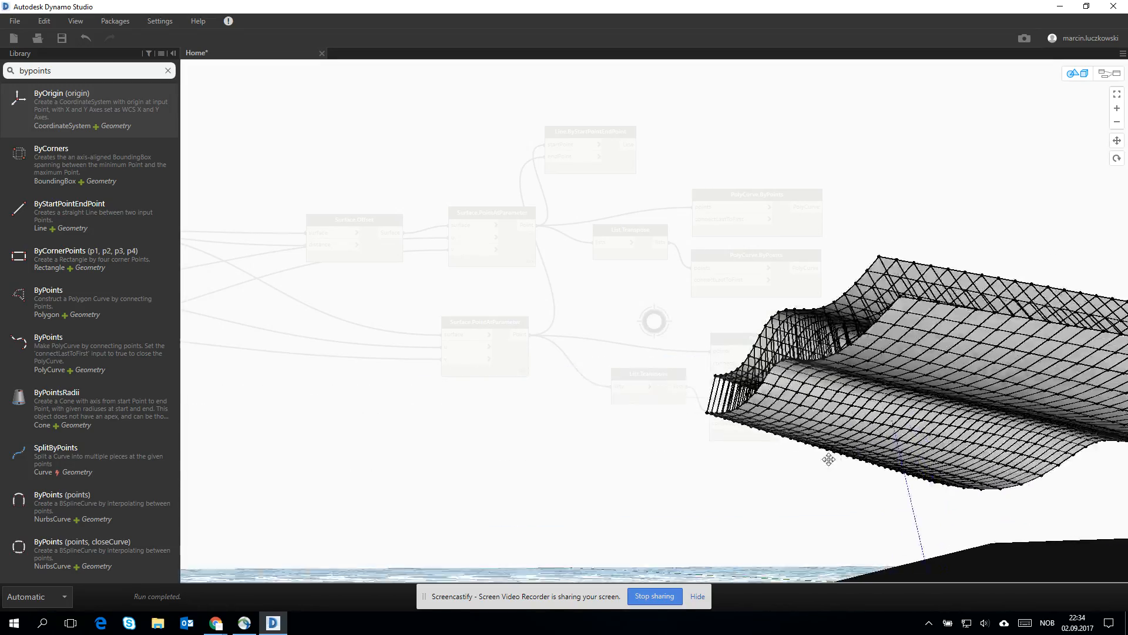
left_click_drag(828, 459, 768, 469)
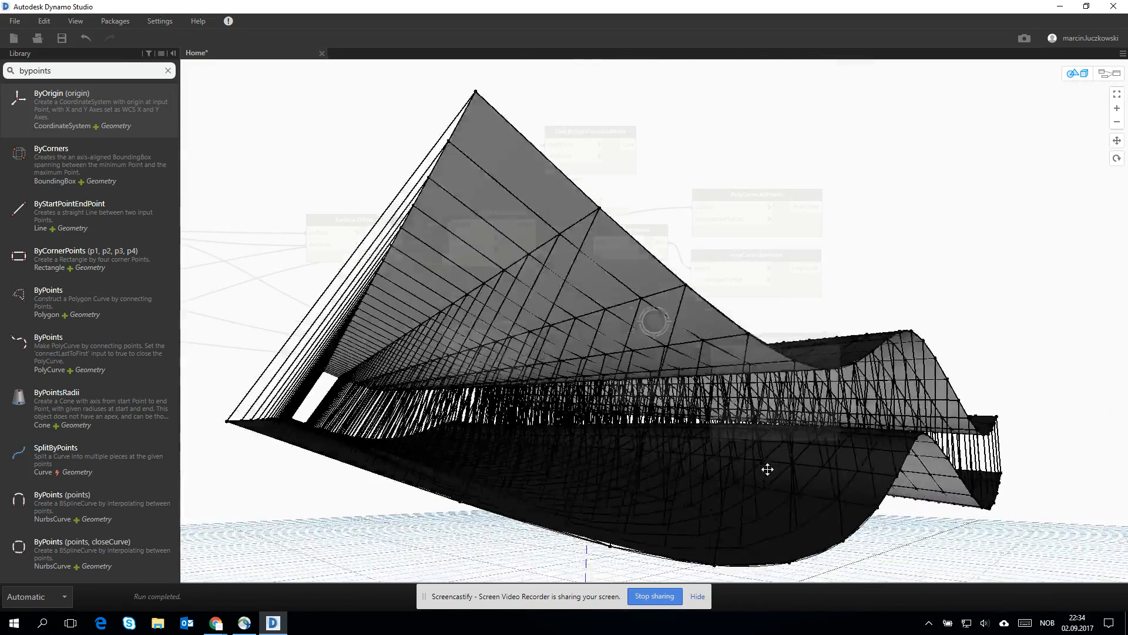
left_click_drag(767, 468, 888, 483)
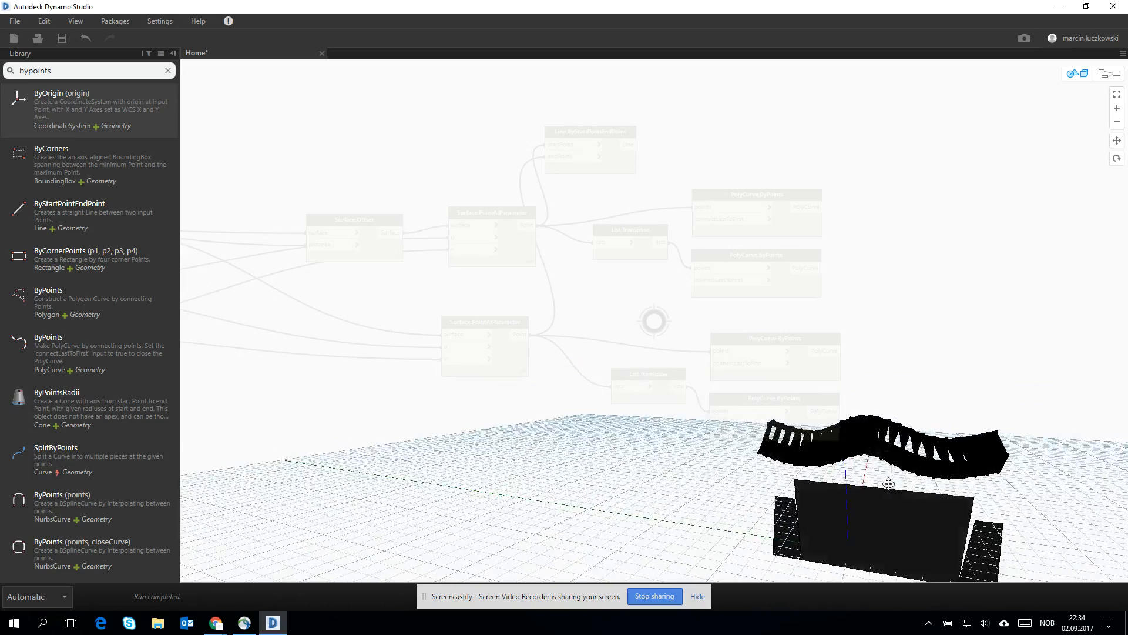
left_click_drag(888, 483, 768, 466)
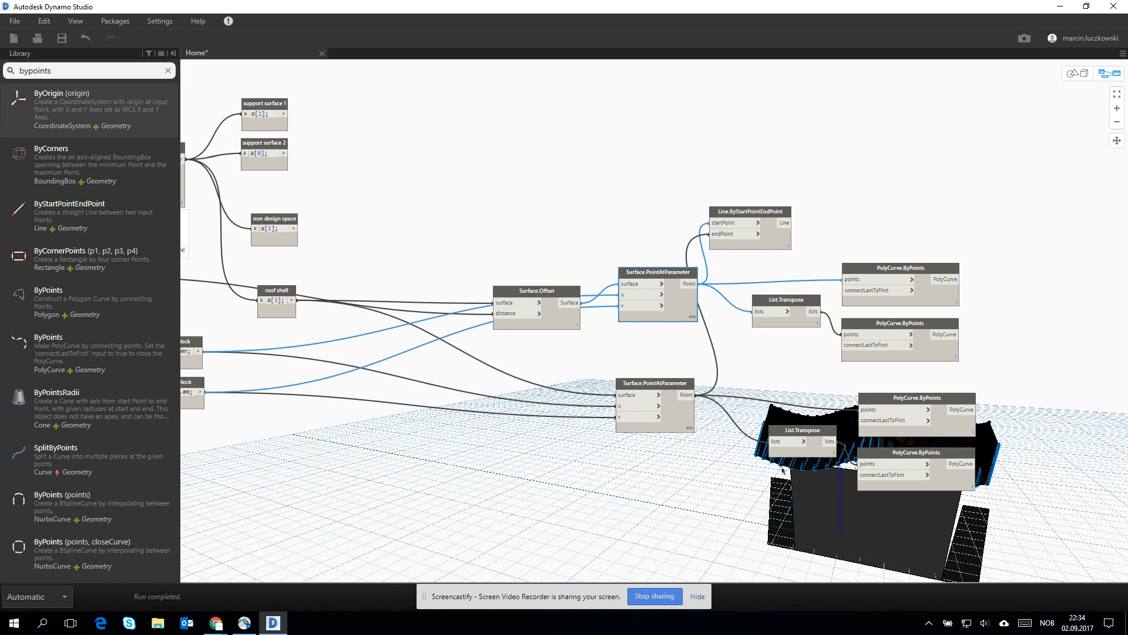
mouse_move(783, 472)
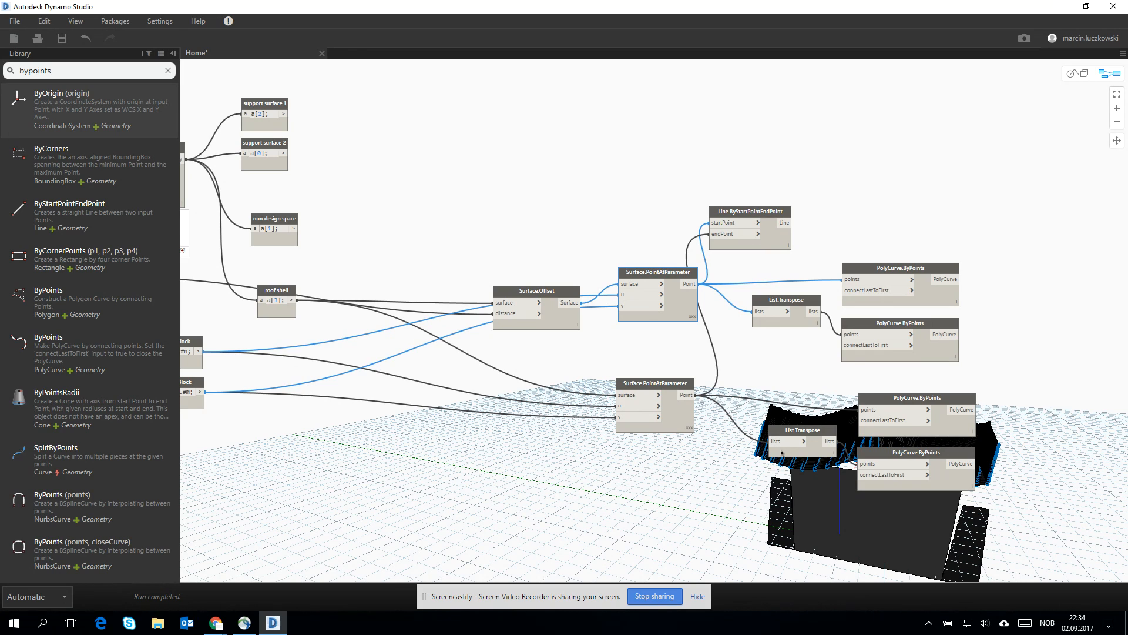
mouse_move(789, 518)
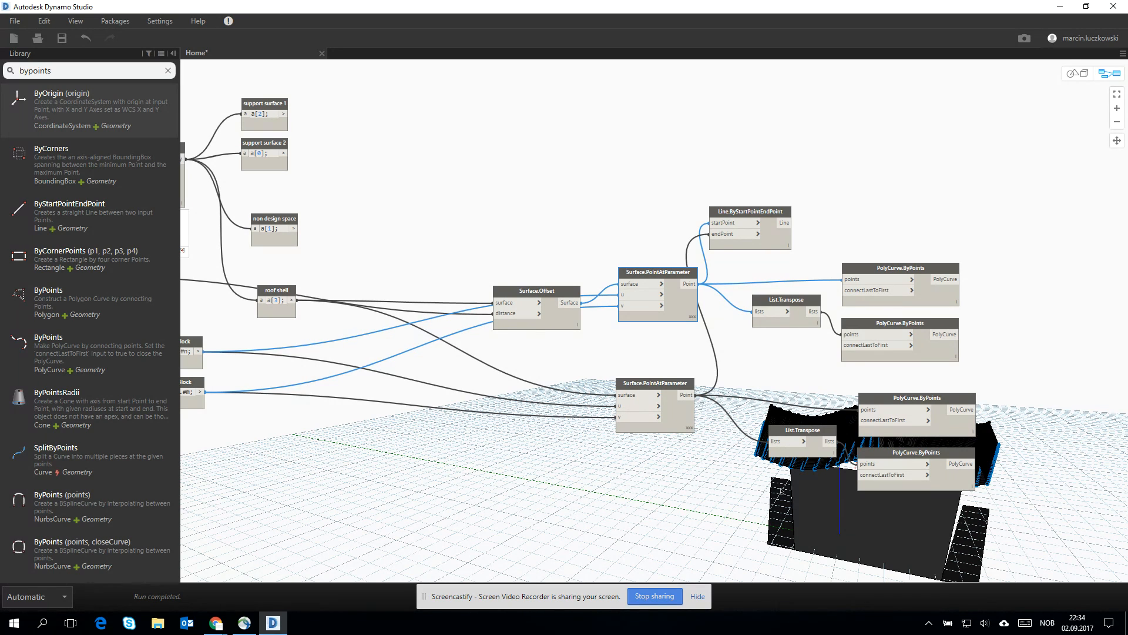
mouse_move(784, 489)
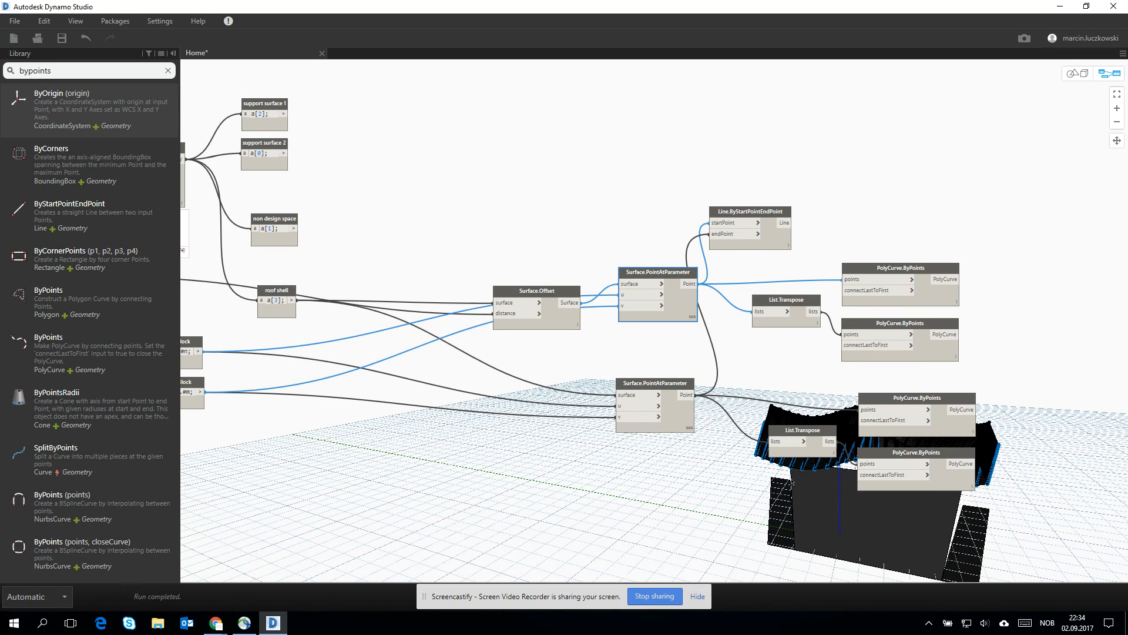
mouse_move(790, 483)
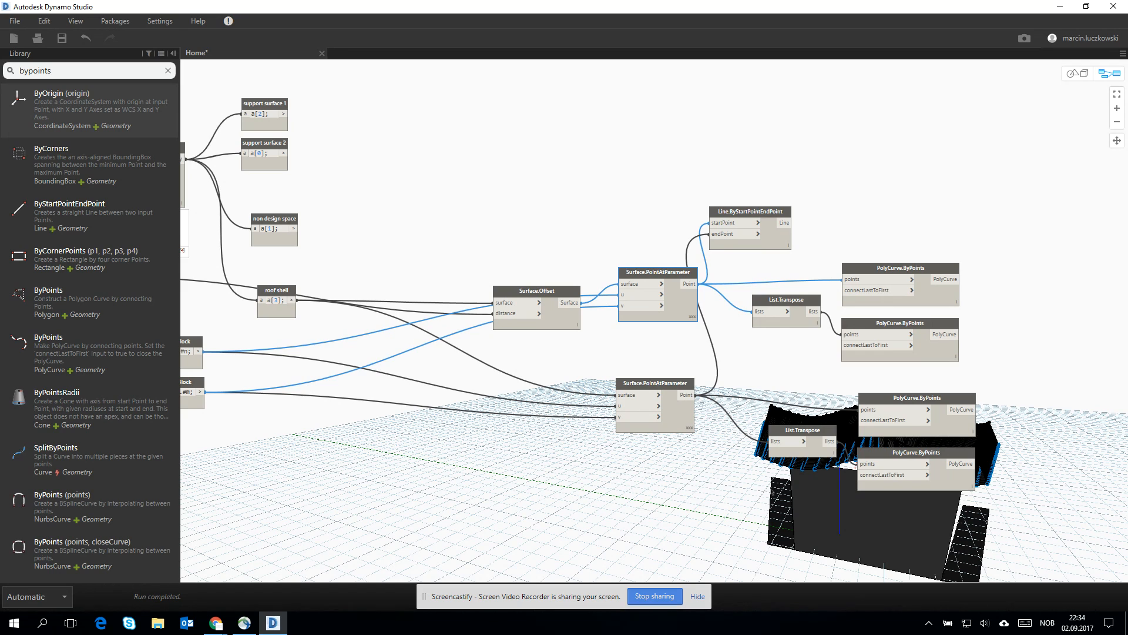
mouse_move(440, 174)
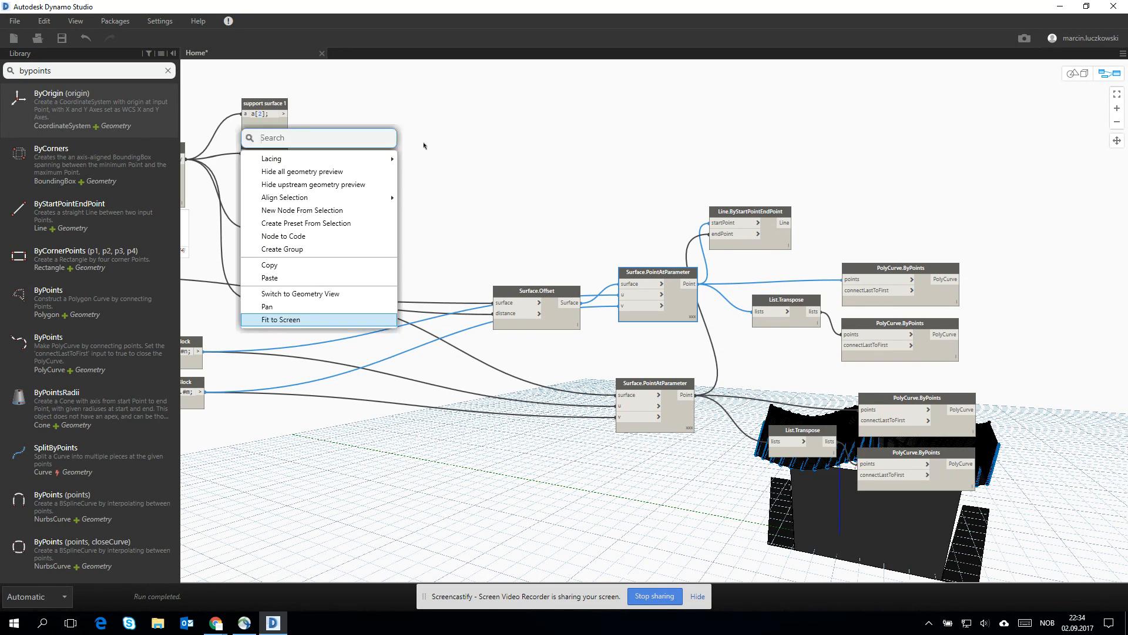
Add a Point.Project node and place it in open canvas space
type("project")
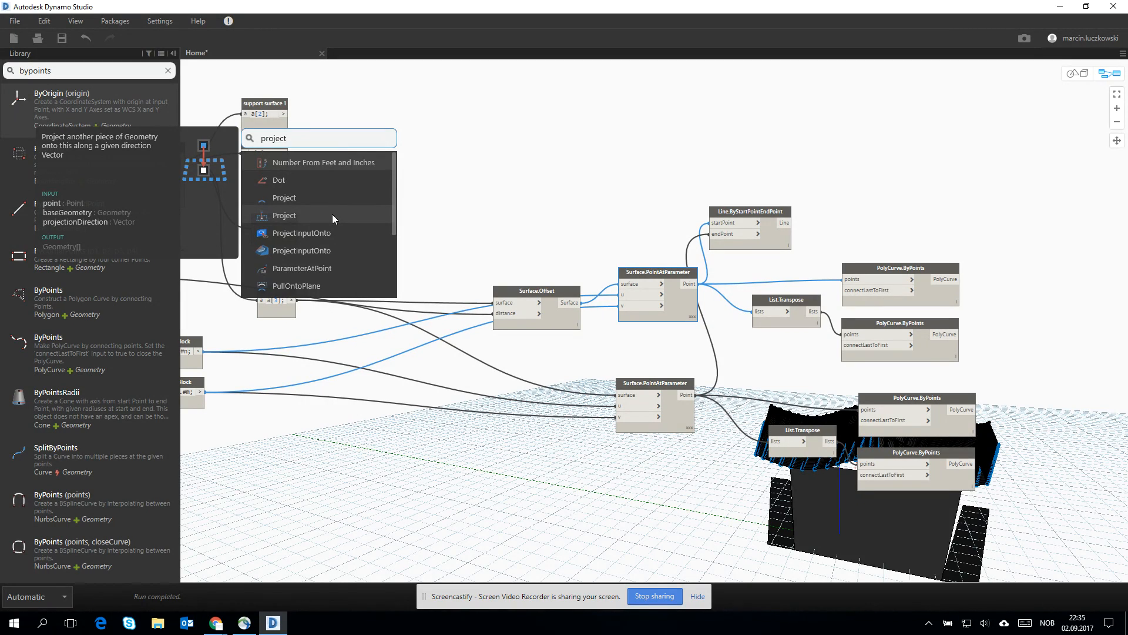
left_click(284, 215)
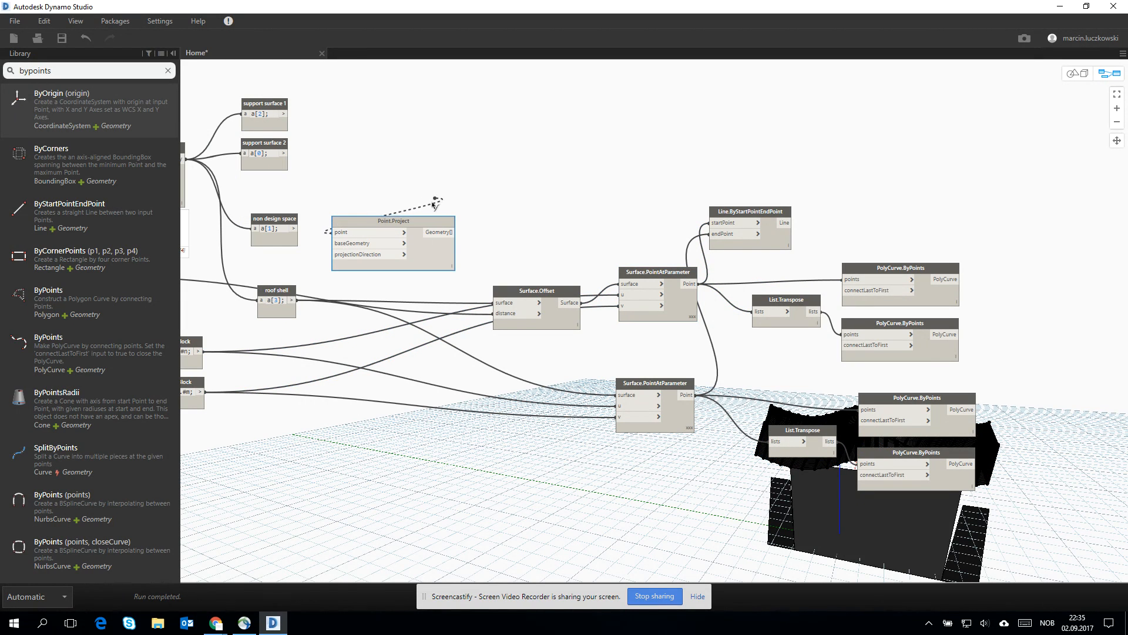
left_click_drag(392, 221, 495, 171)
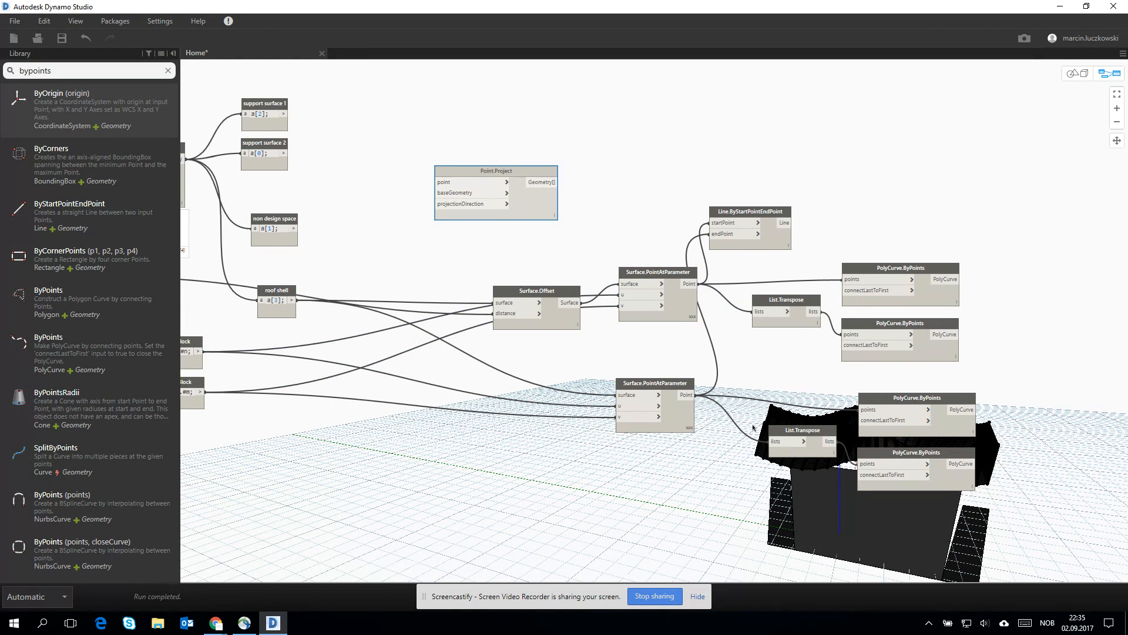
left_click(657, 273)
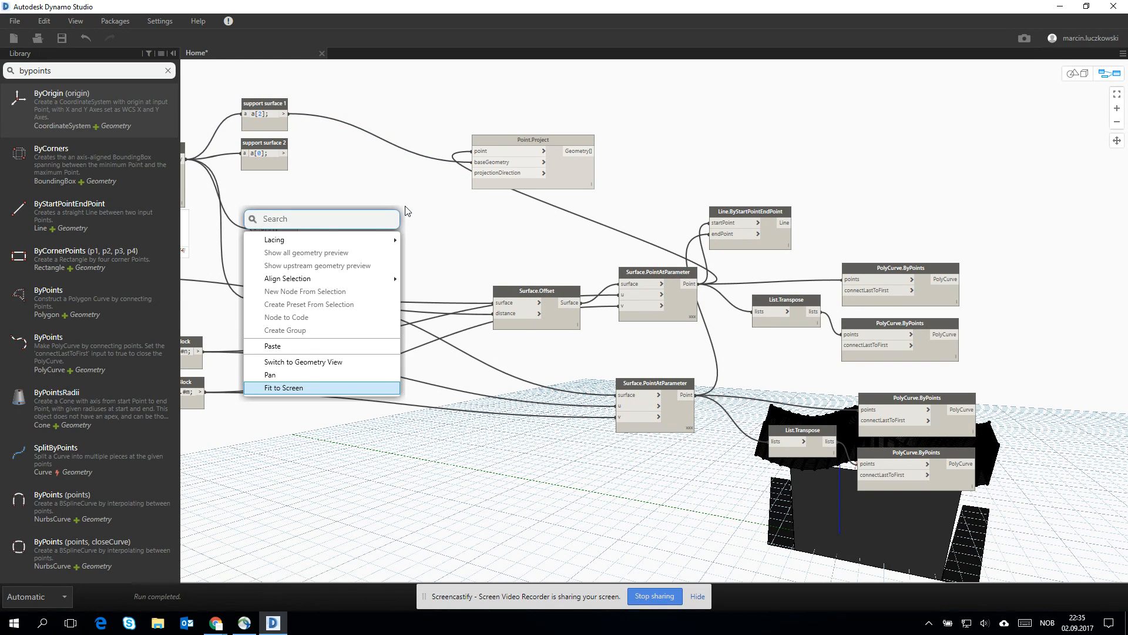
Add a Vector.ByCoordinates node to supply the projection direction
type("vector")
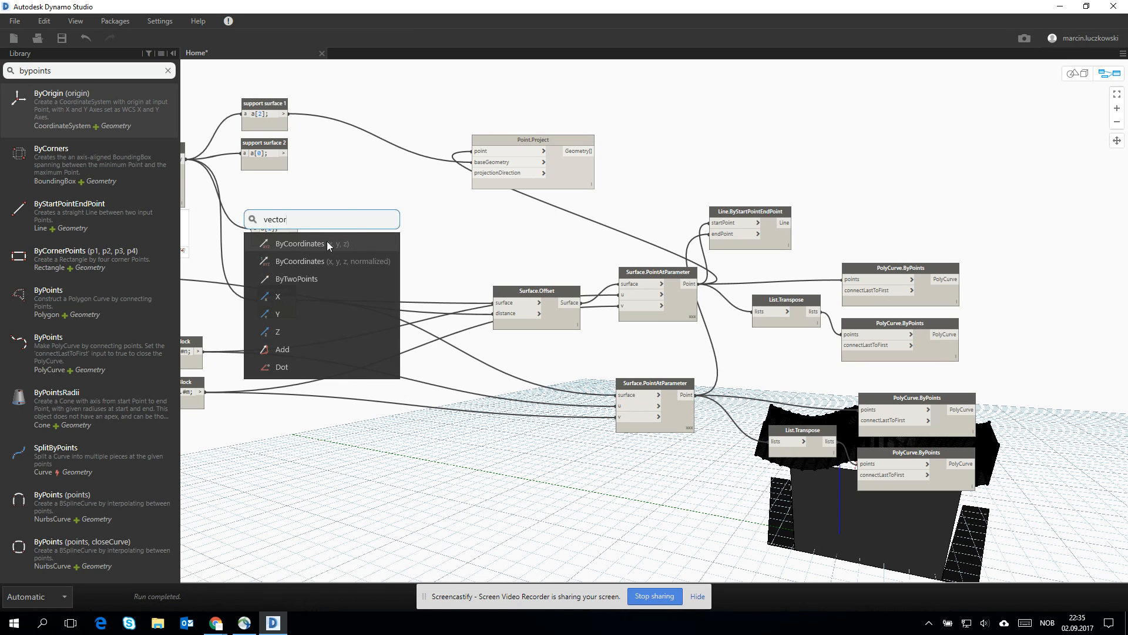
left_click(301, 244)
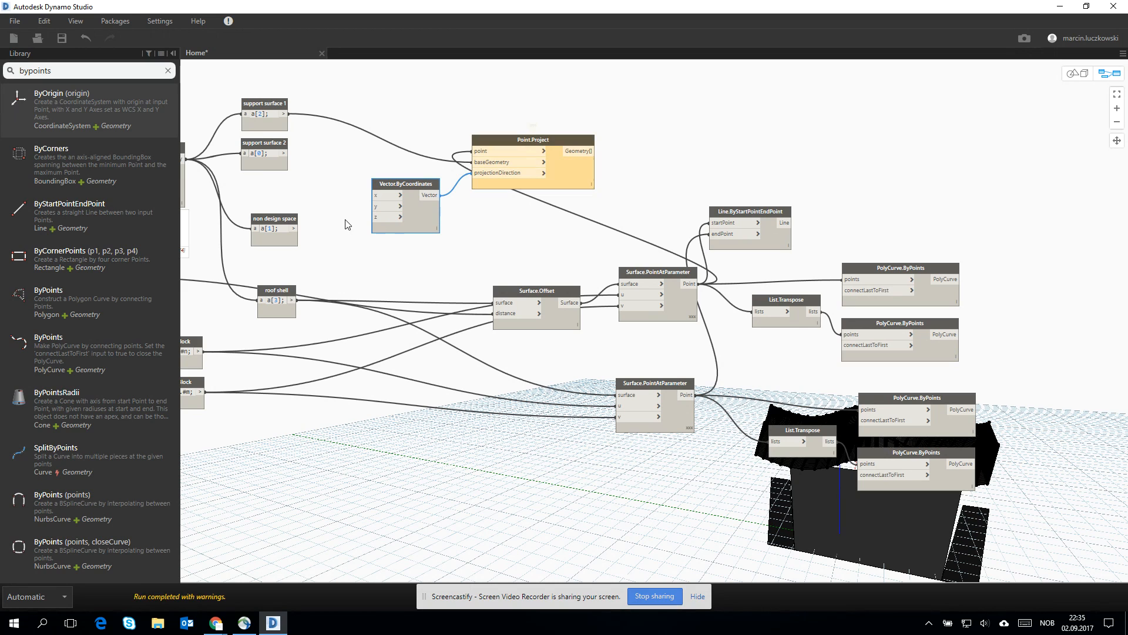
right_click(345, 224)
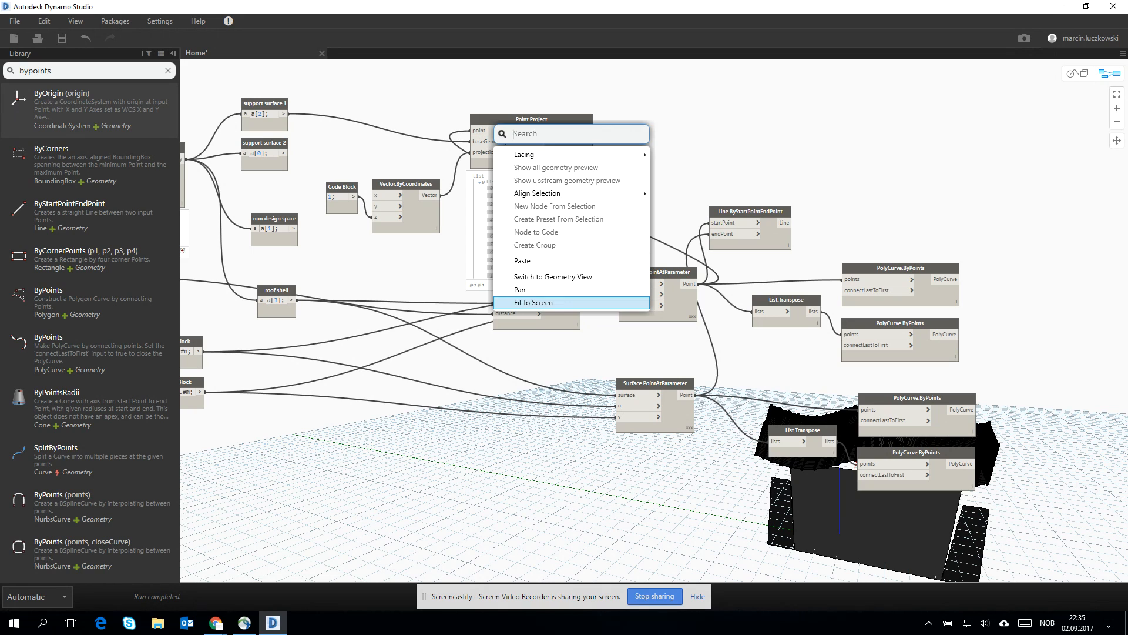
Add Flatten after Point.Project, then place List.Clean beside it and connect them
type("flatten")
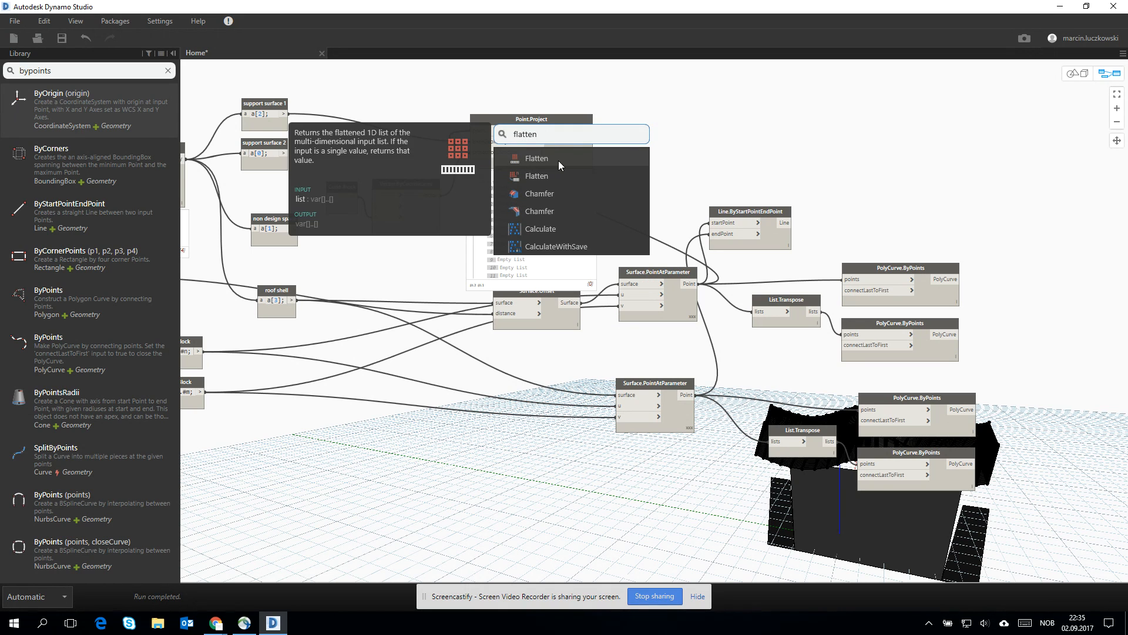
left_click(535, 158)
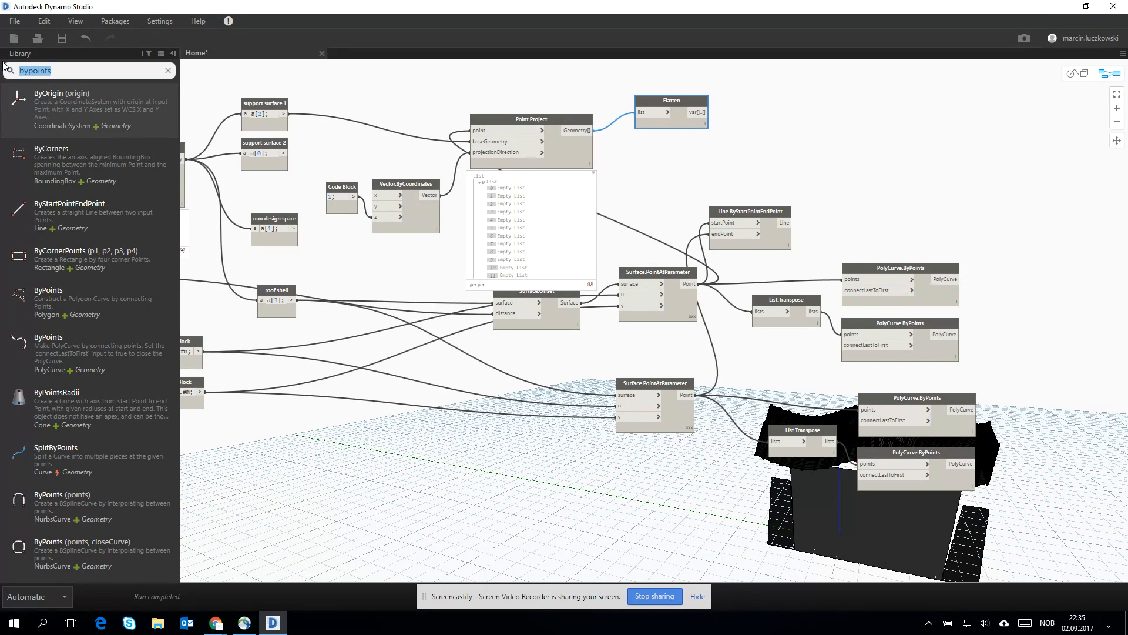
type("emmpty")
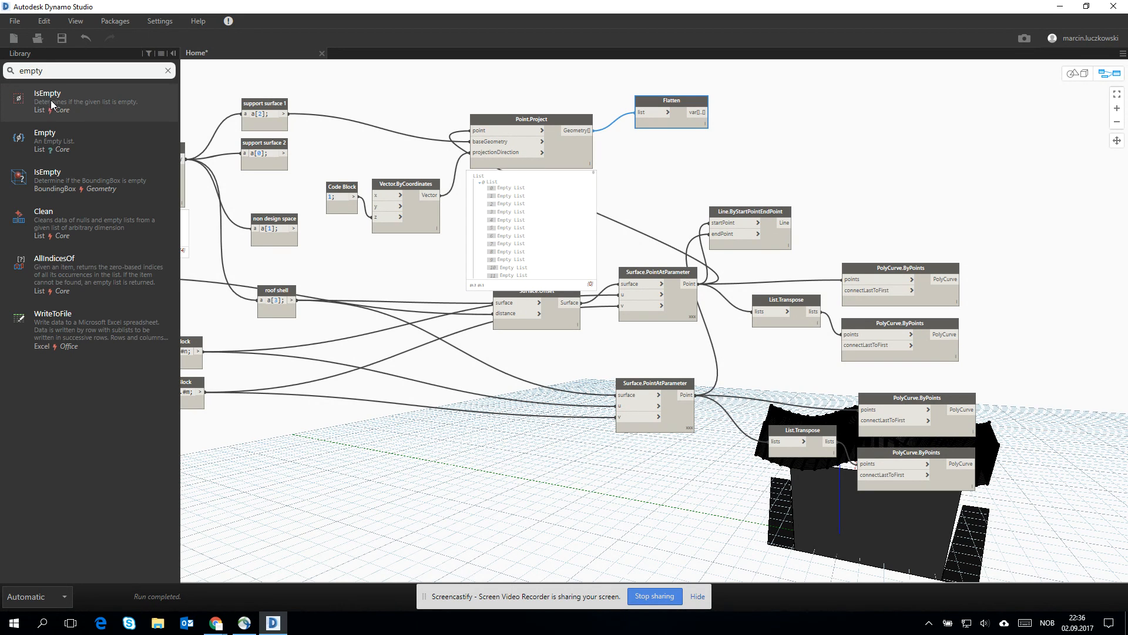
mouse_move(47, 223)
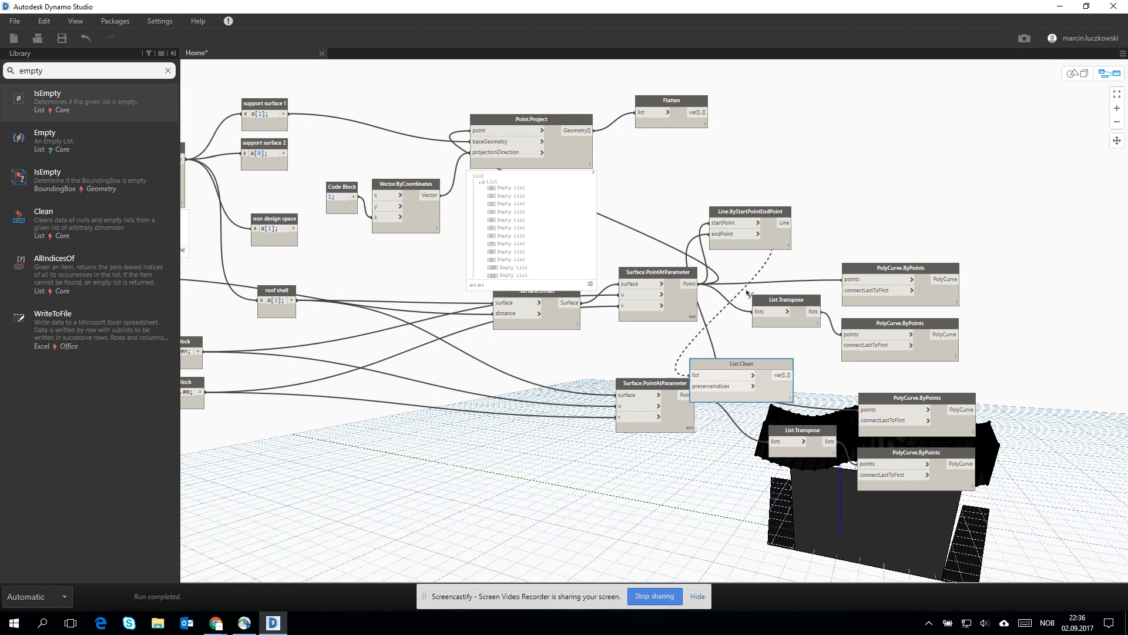
left_click_drag(738, 363, 783, 144)
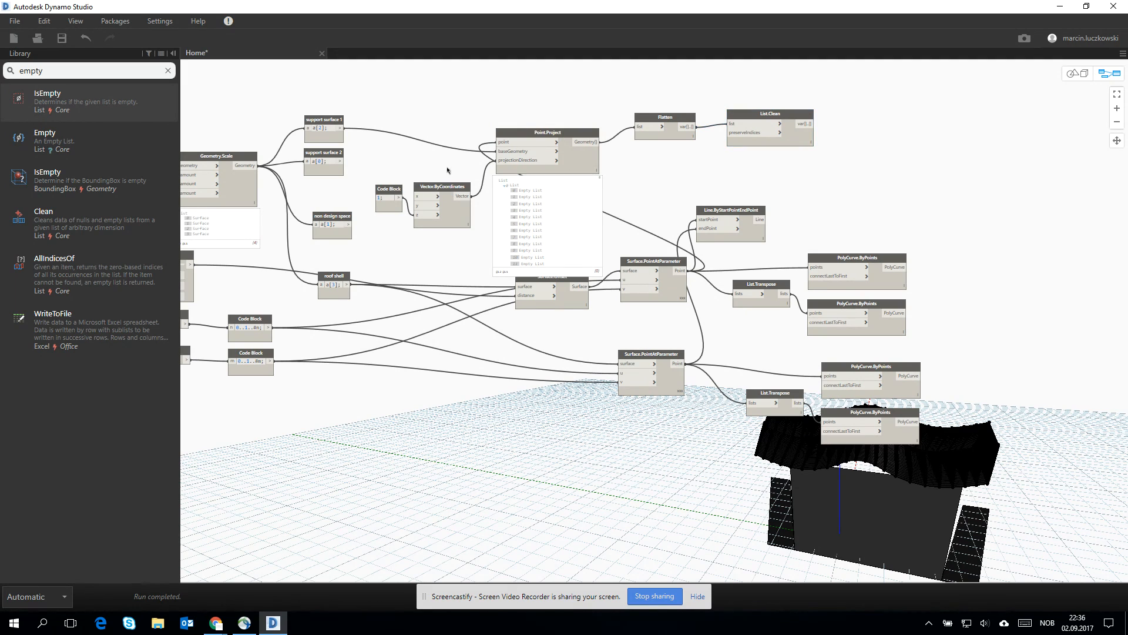
left_click(323, 124)
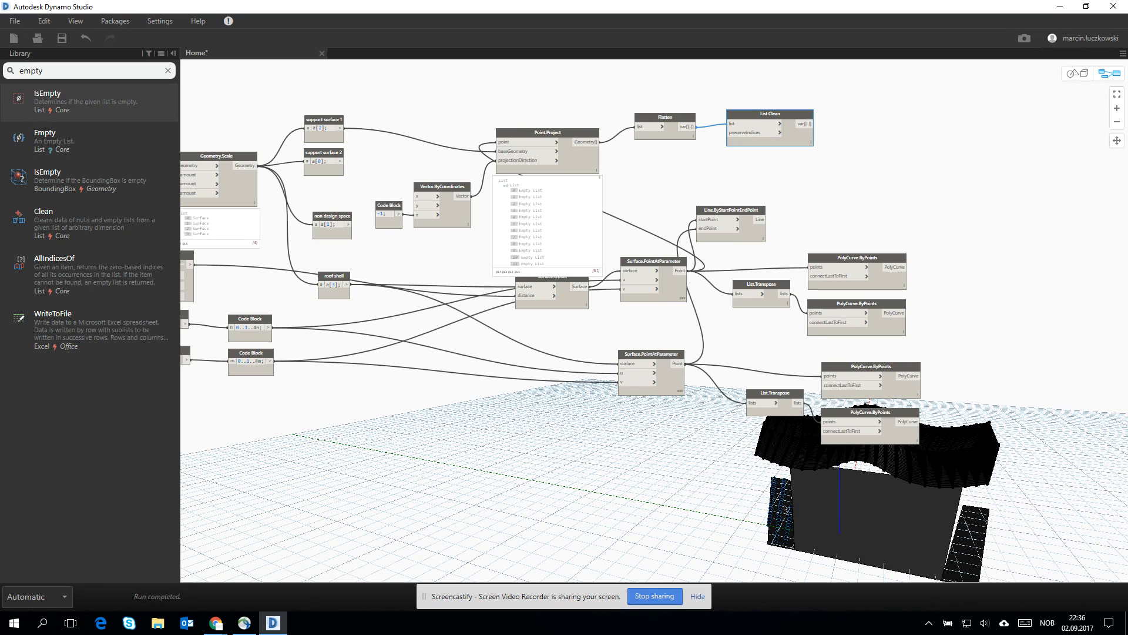
Copy the Code Block, Vector, Point.Project, Flatten and List.Clean chain for support surface 2
left_click(323, 128)
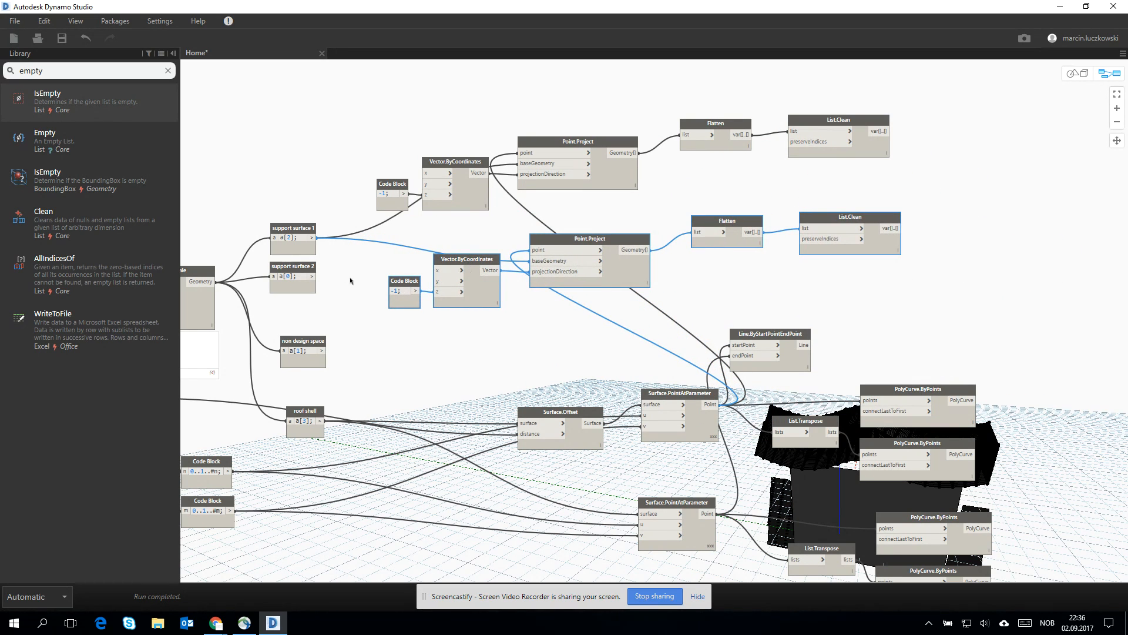
left_click(292, 276)
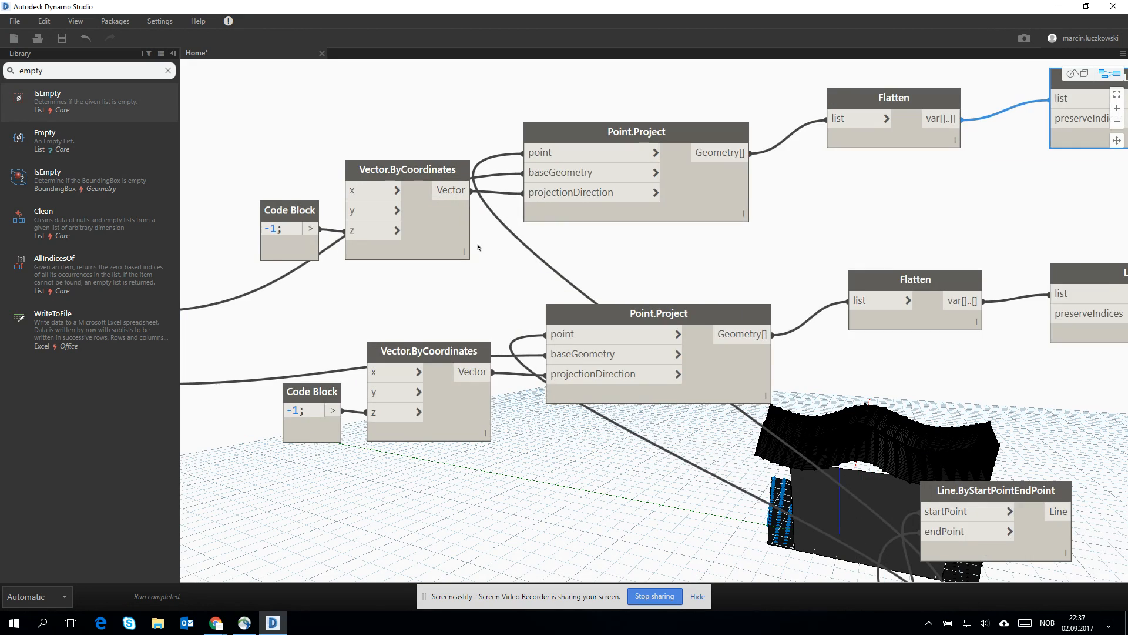
Connect the cleaned support points into the third Point.Project node
scroll("down", 3)
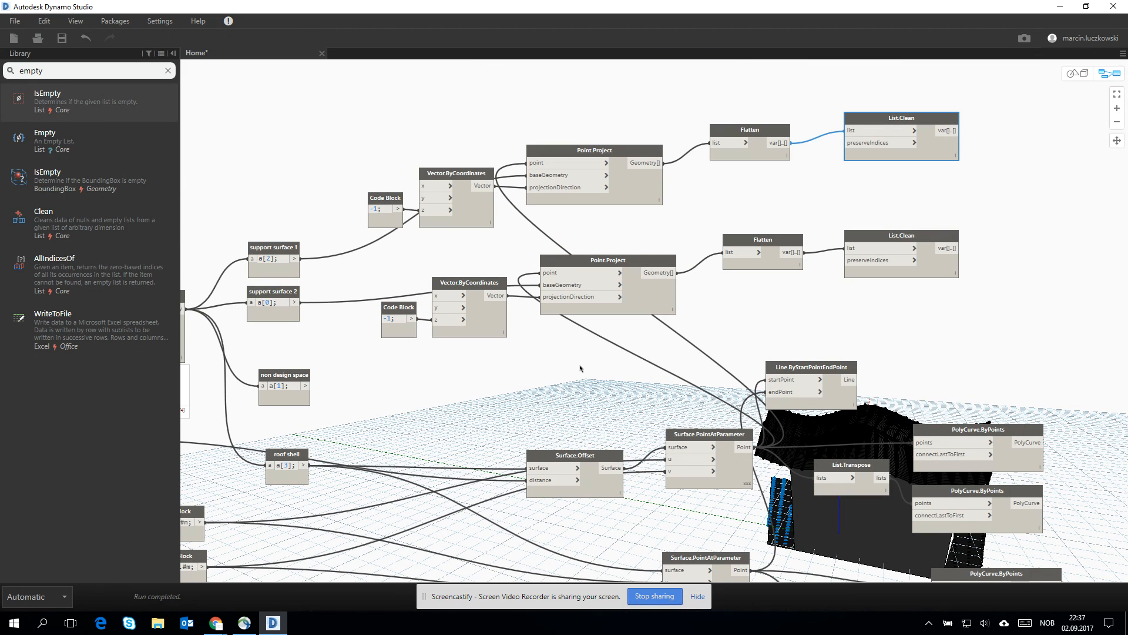
mouse_move(625, 225)
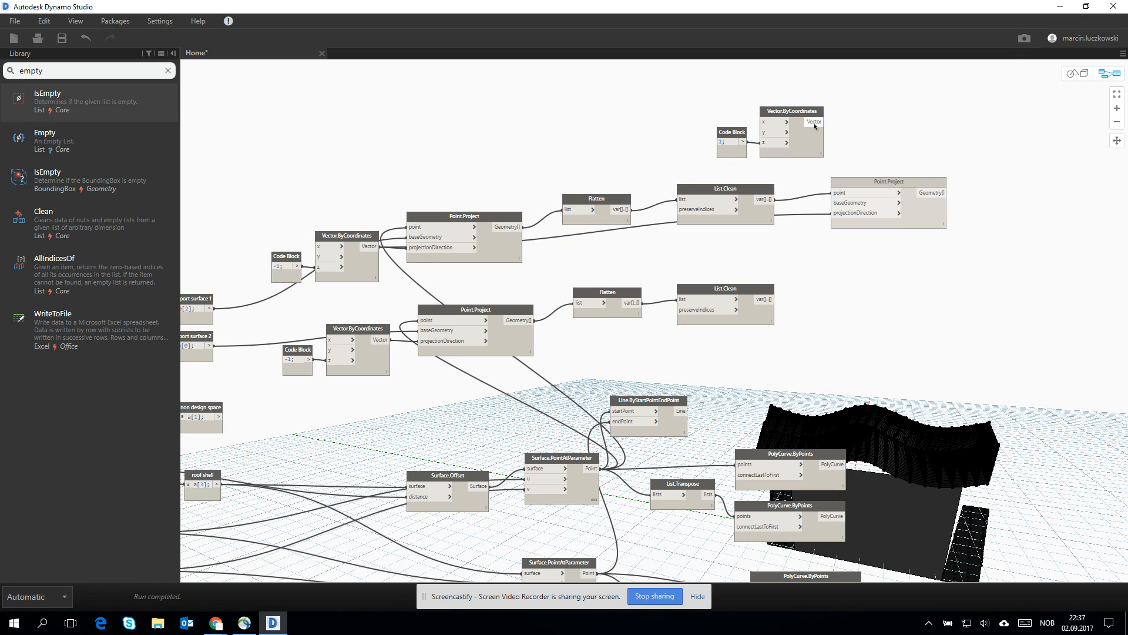
scroll("down", 3)
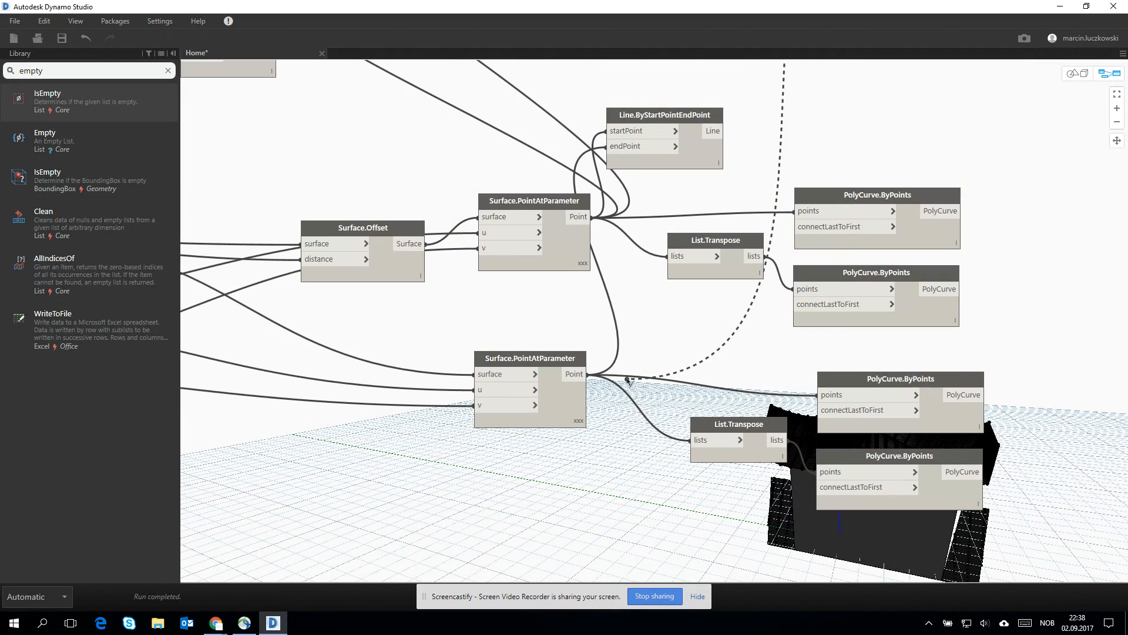
scroll("down", 3)
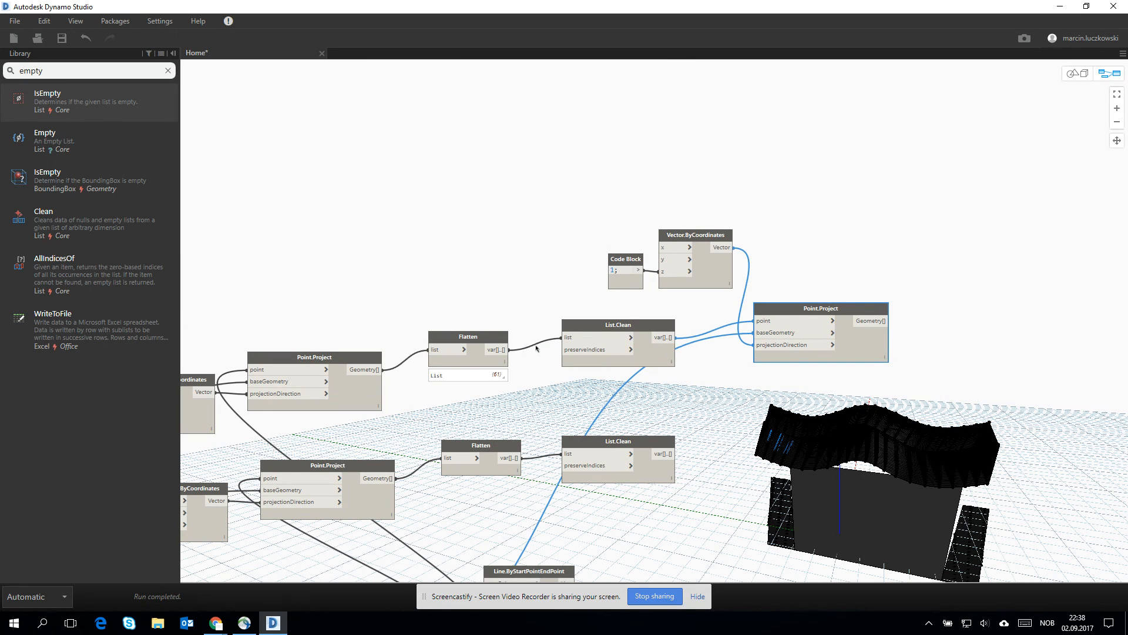
left_click(618, 324)
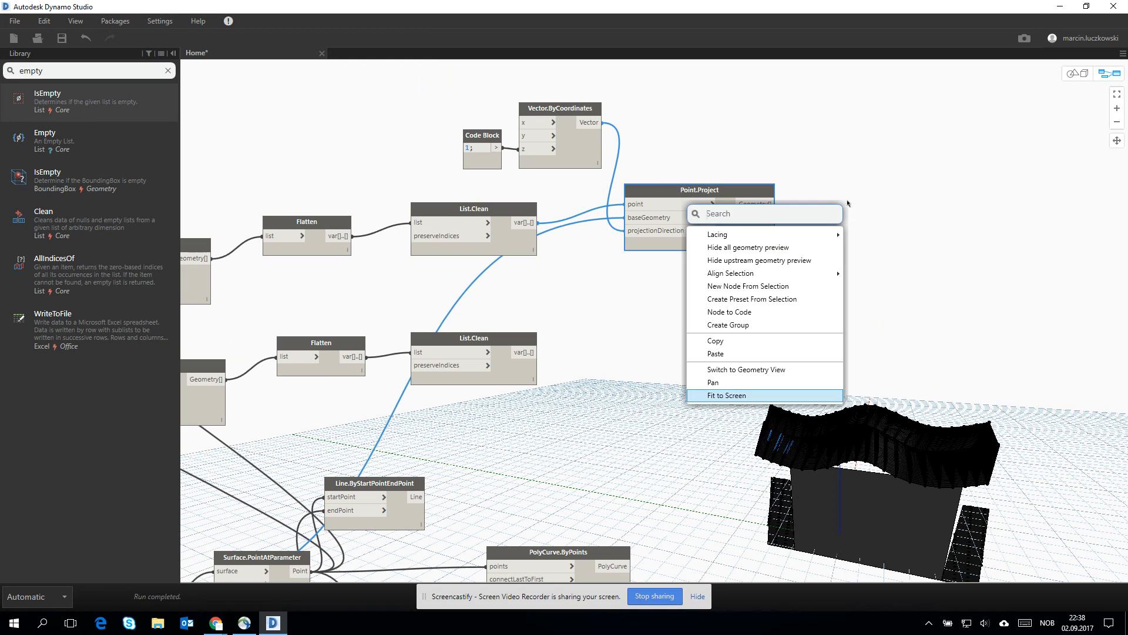
Add a Flatten node and place it beside the third Point.Project
type("flatte")
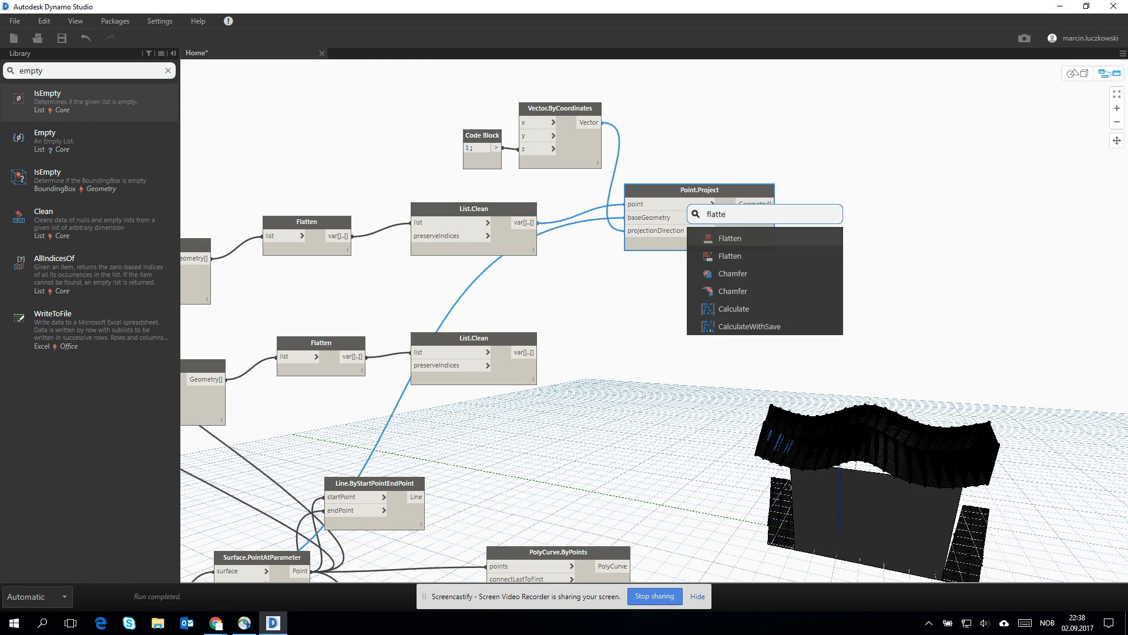
left_click(730, 238)
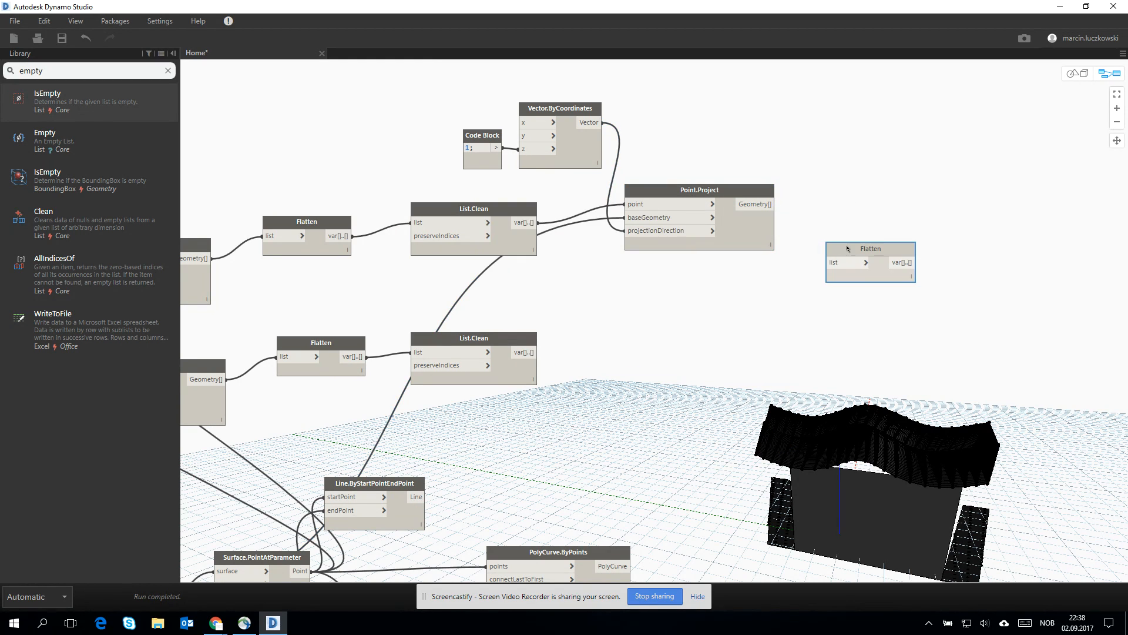
left_click_drag(870, 248, 856, 193)
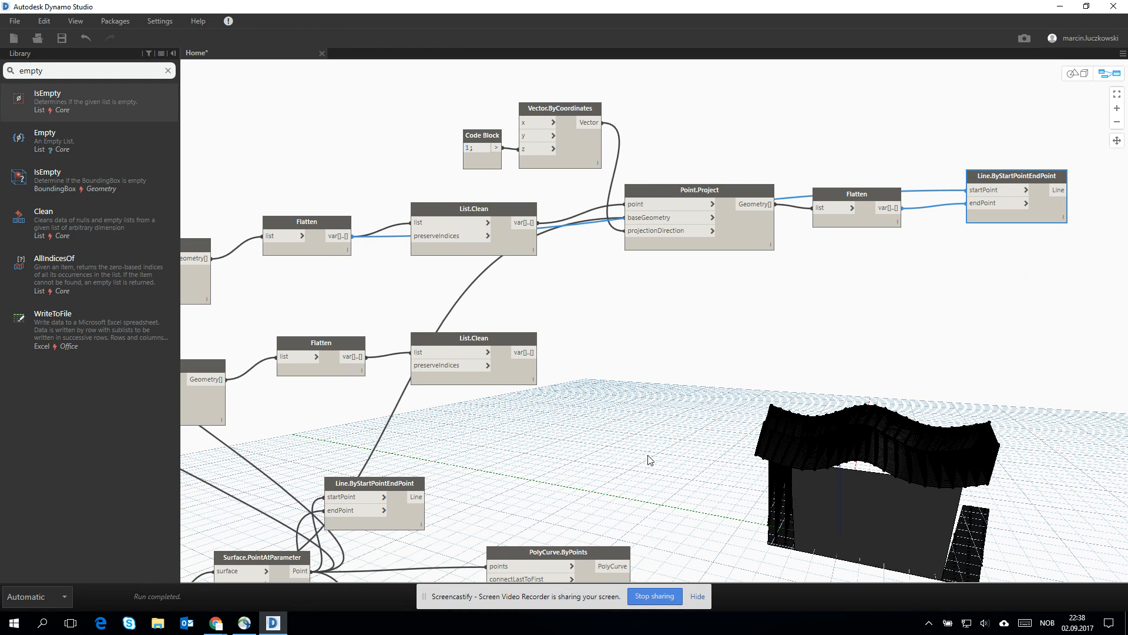
mouse_move(1046, 295)
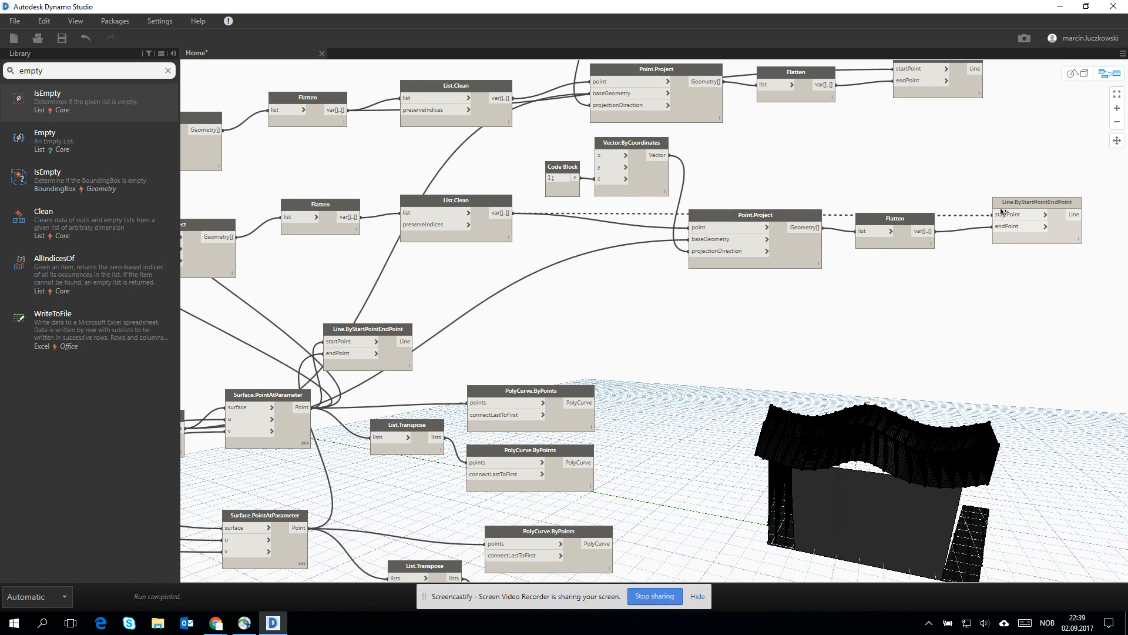
Feed the flattened points into the line start points and orbit to inspect the columns
left_click(1083, 74)
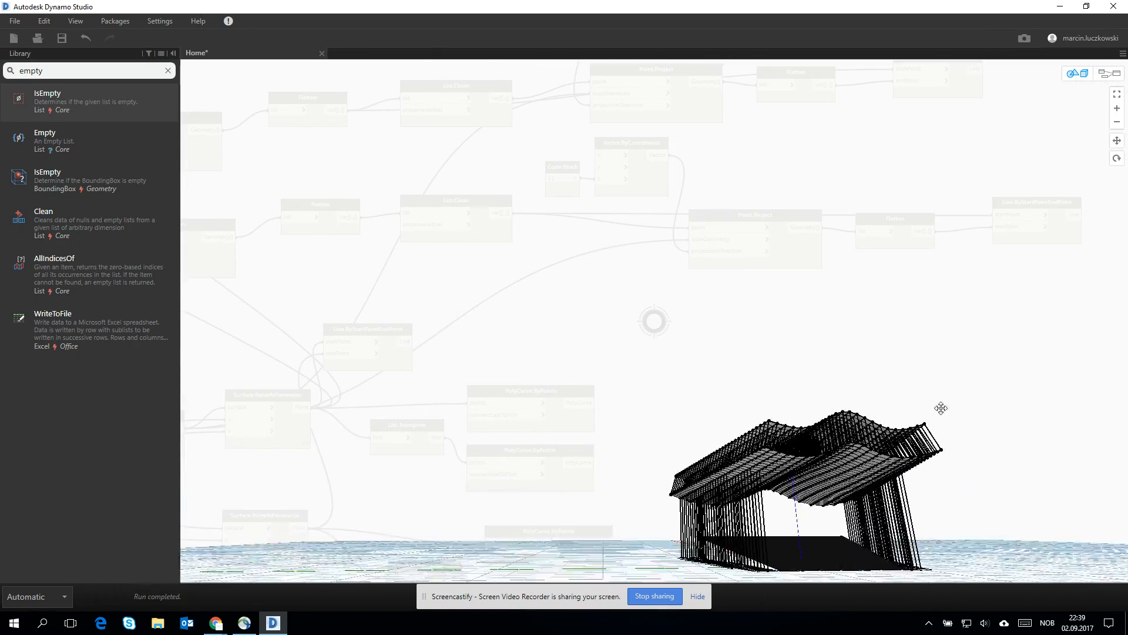
left_click_drag(941, 408, 971, 433)
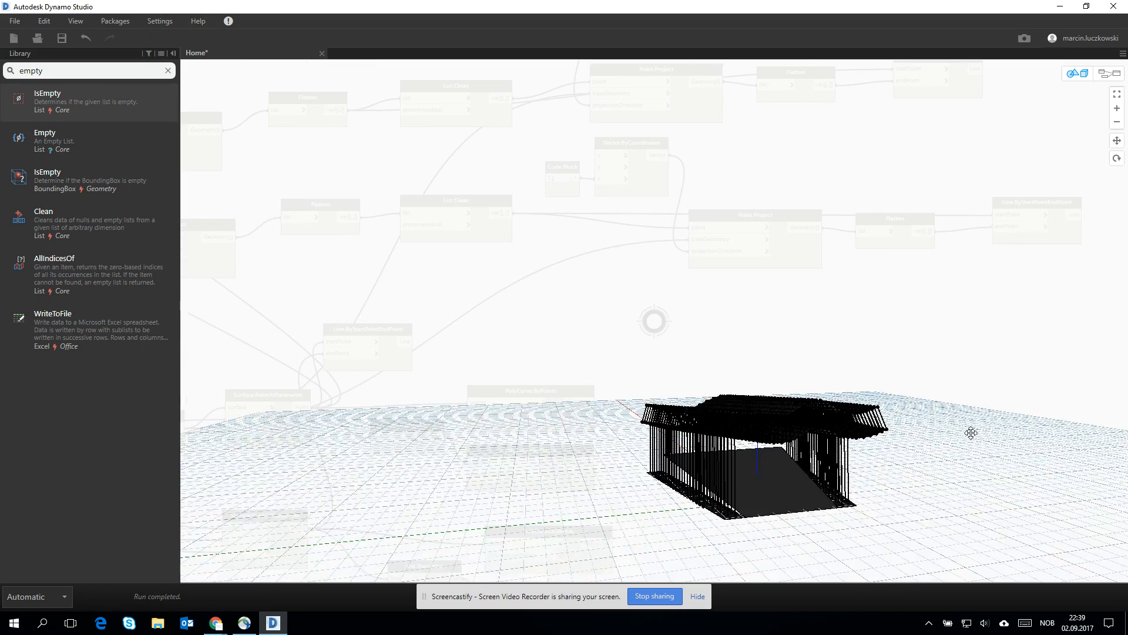